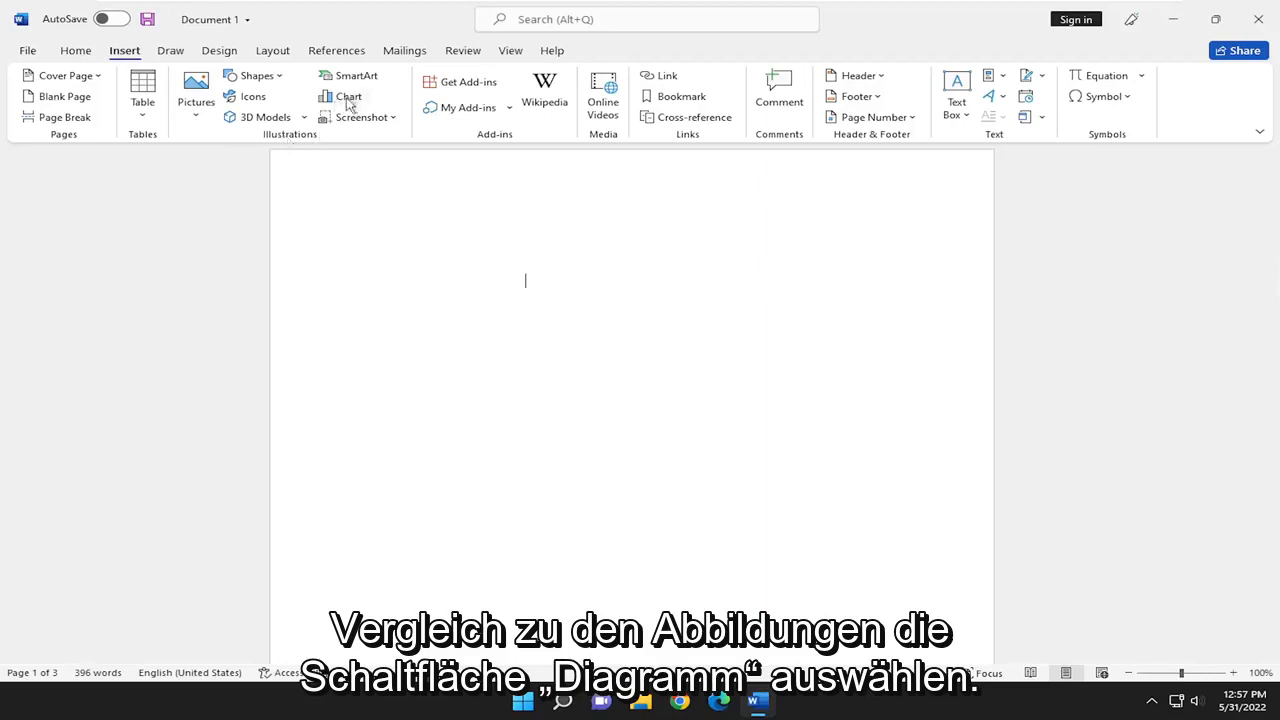
Step: Insert a Clustered Column chart after briefly browsing the Line chart types
click(347, 96)
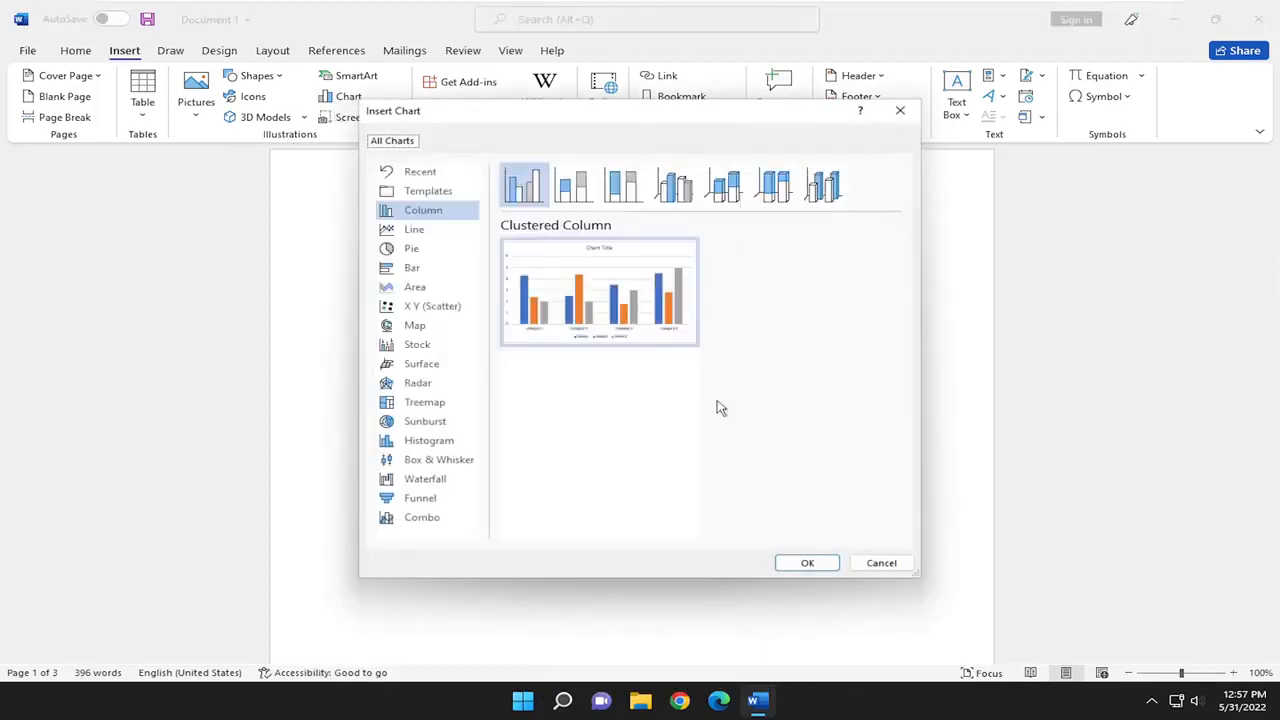
click(414, 229)
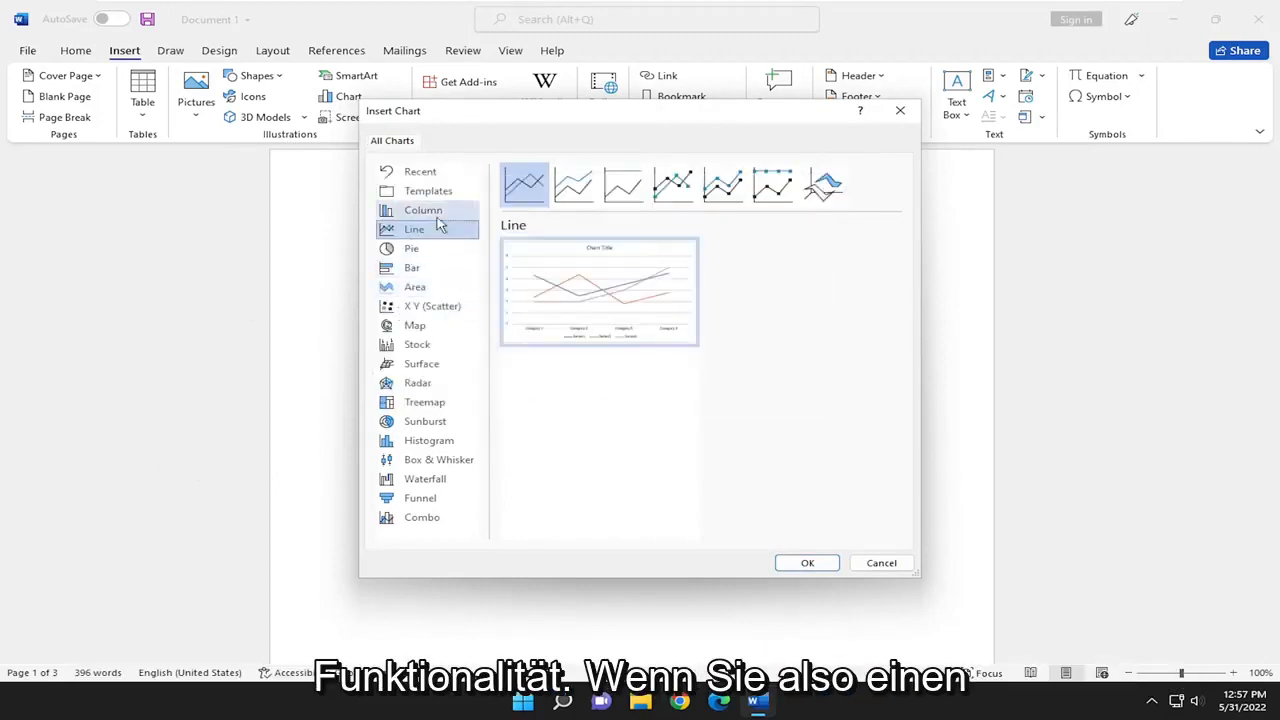
click(422, 210)
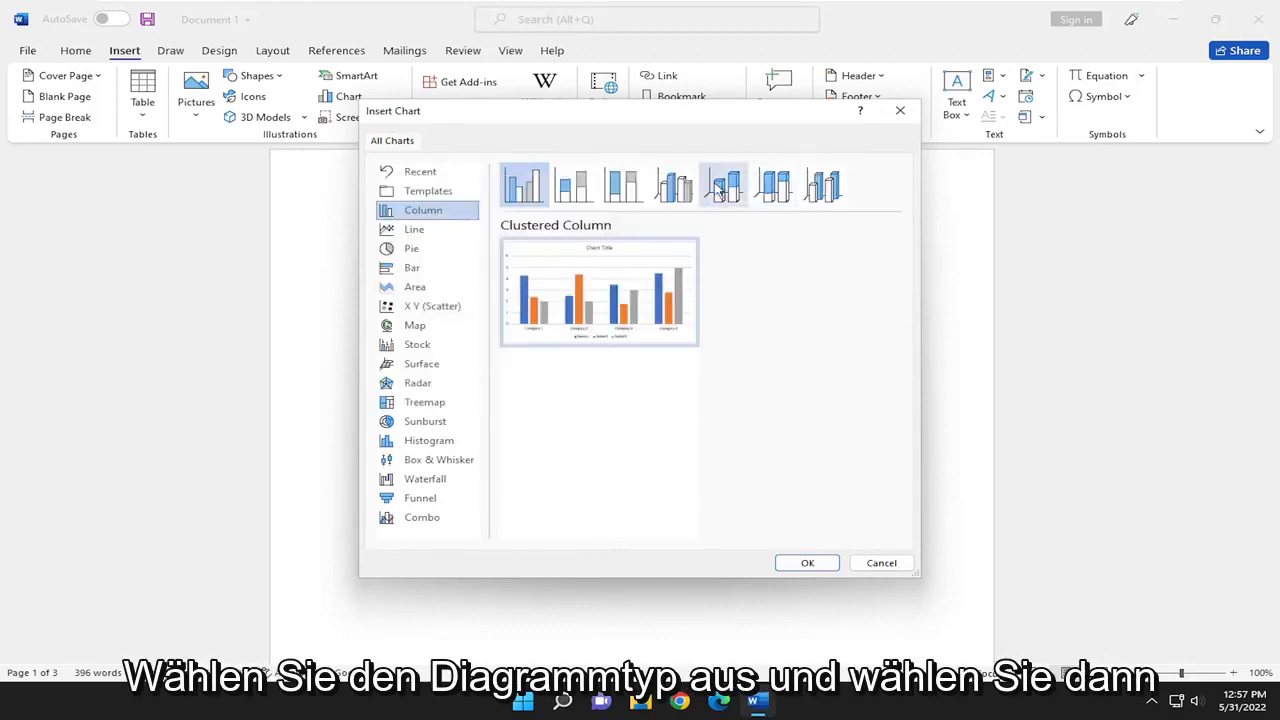
click(807, 563)
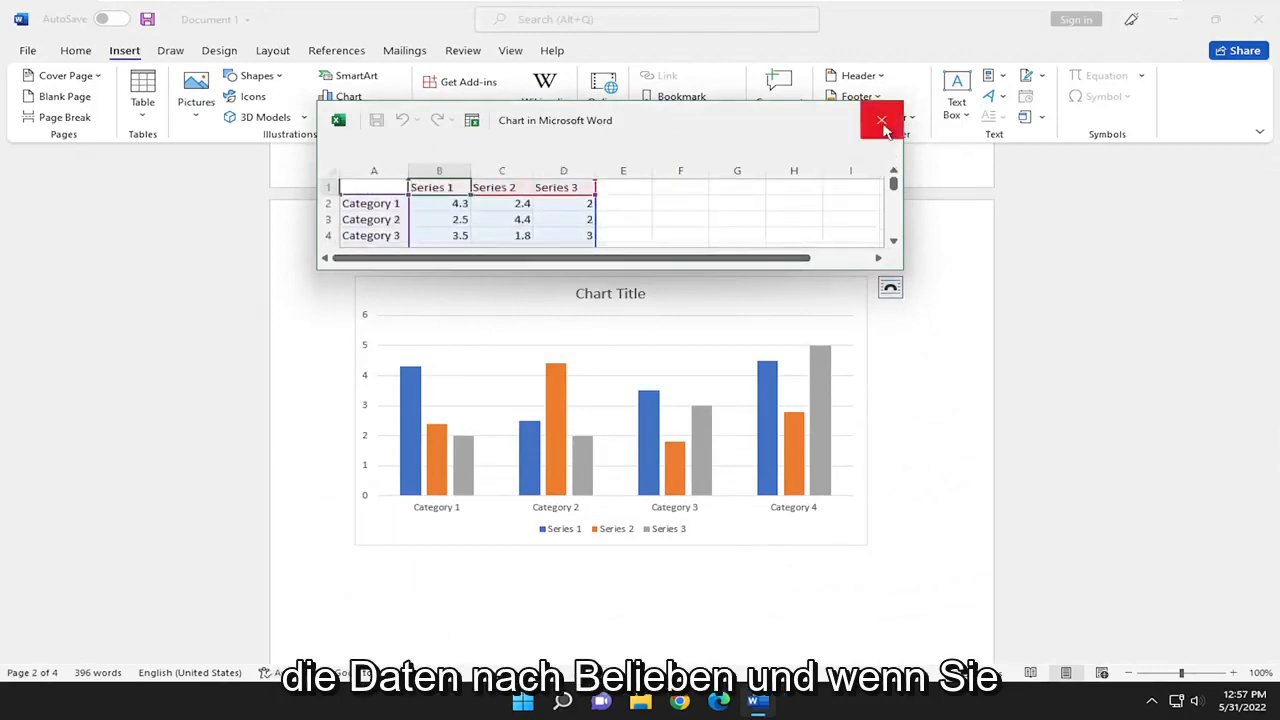
Step: Close the chart's data sheet, leaving the clustered column chart in the document
click(881, 119)
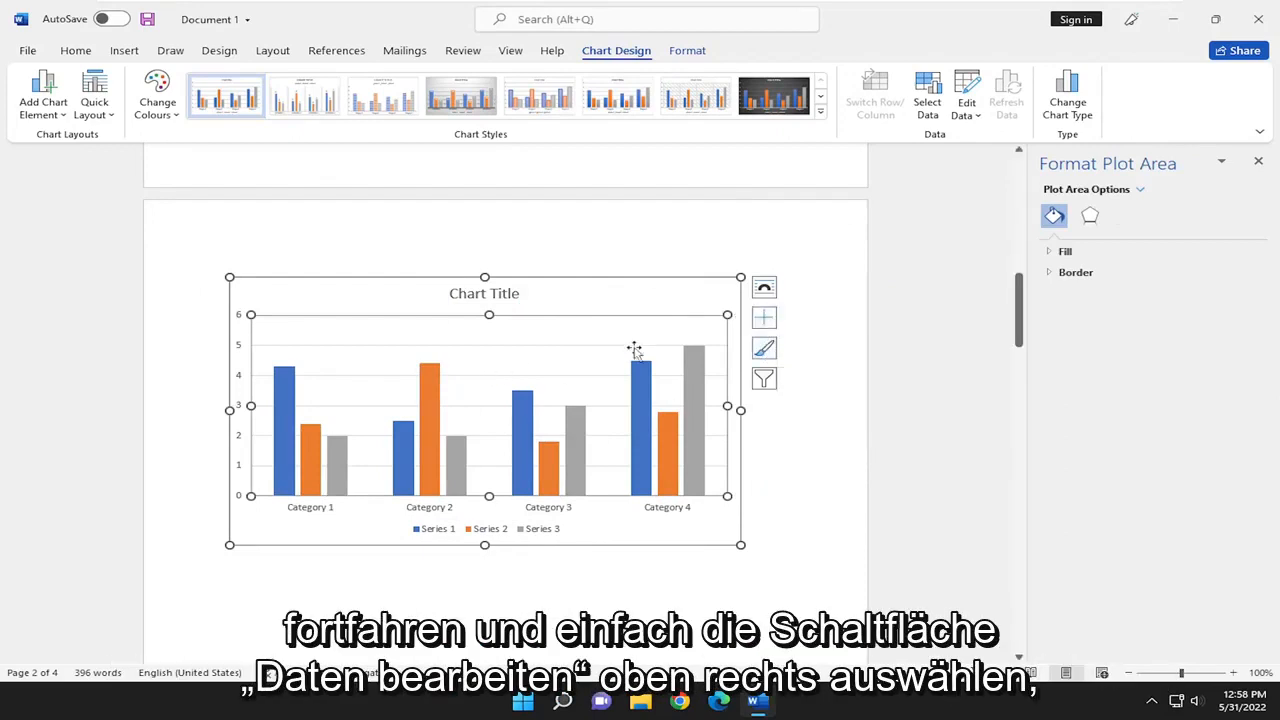
mouse_move(961, 95)
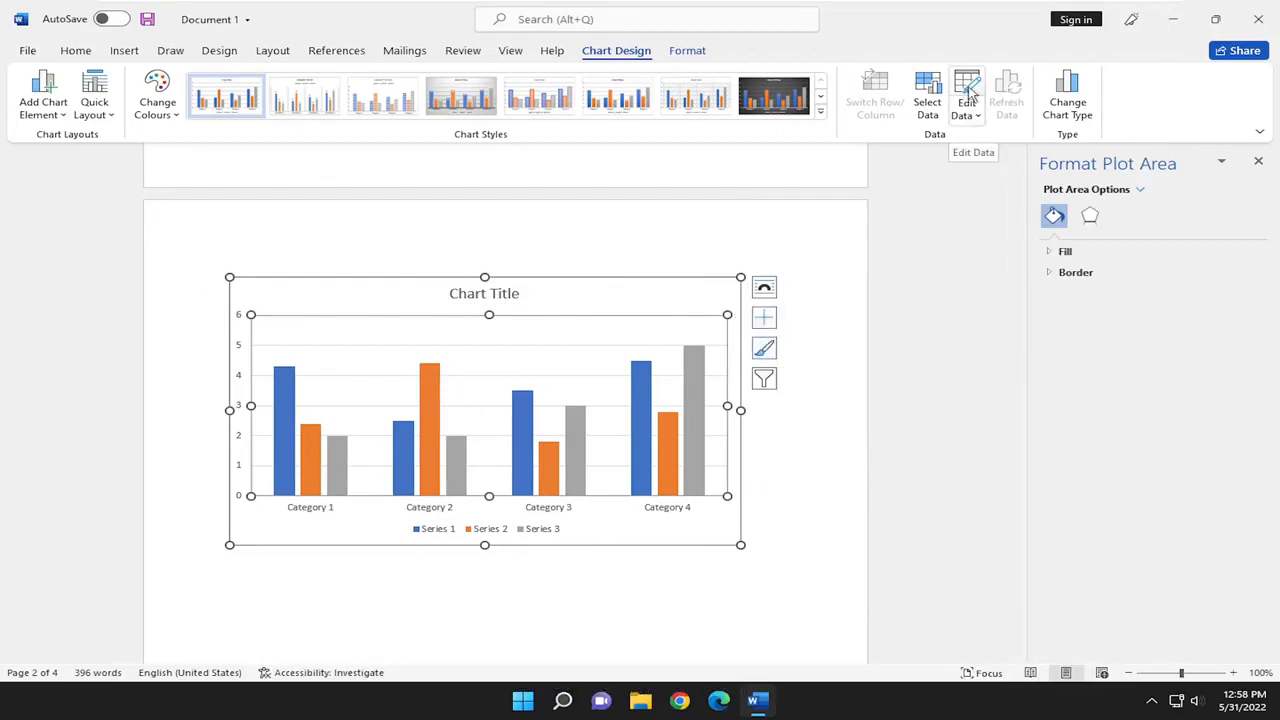
Step: Reopen the column chart's worksheet with Edit Data and scroll through it
click(960, 88)
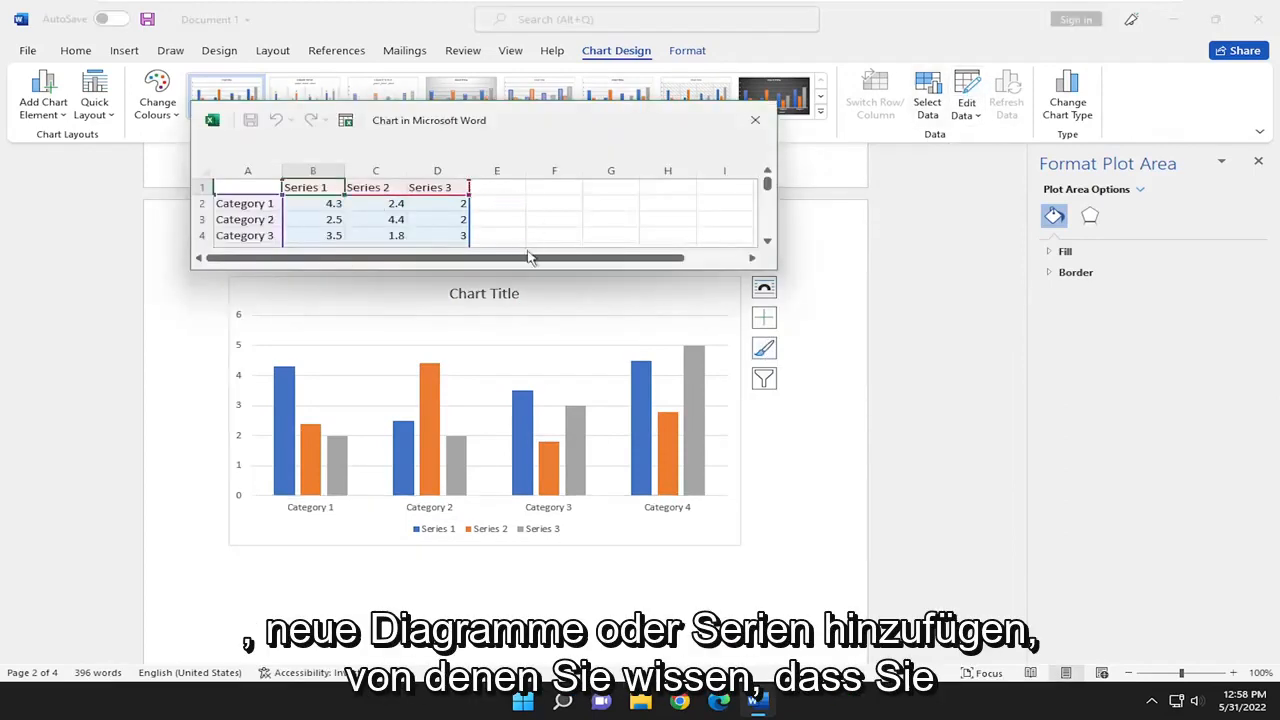
scroll(down, 3)
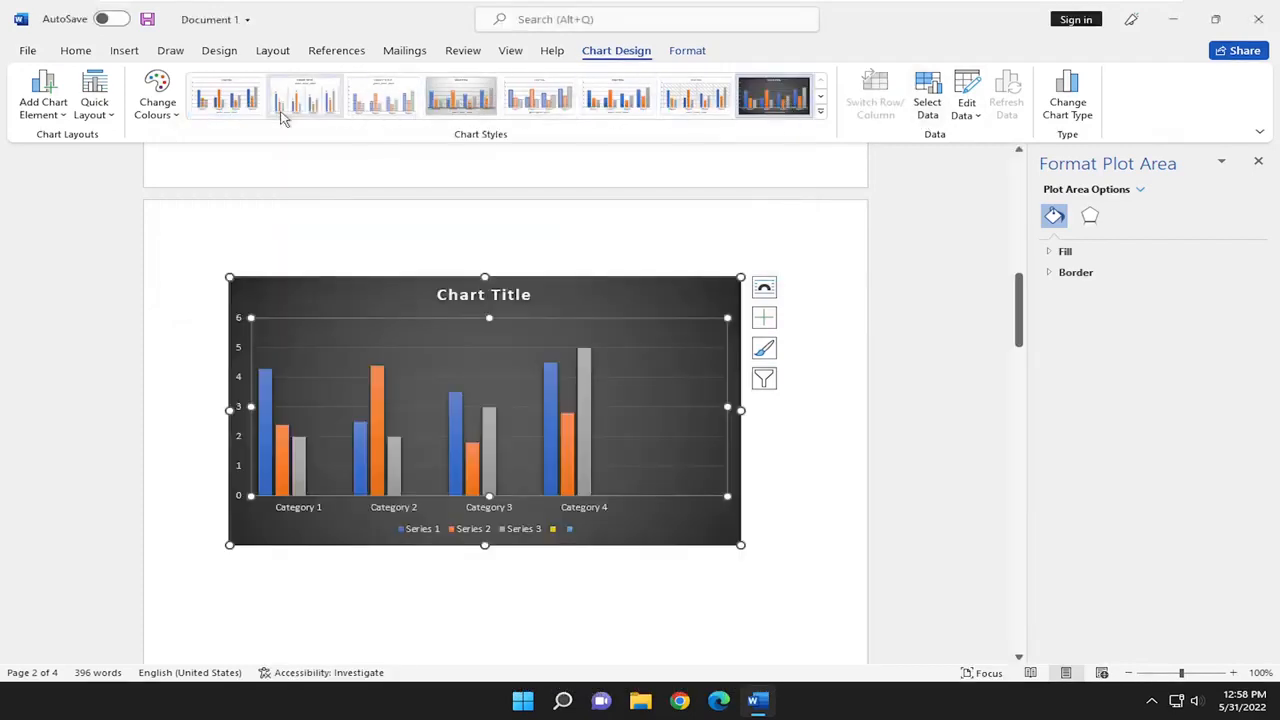
Step: Show the Change Colours options for the dark-styled column chart
click(157, 95)
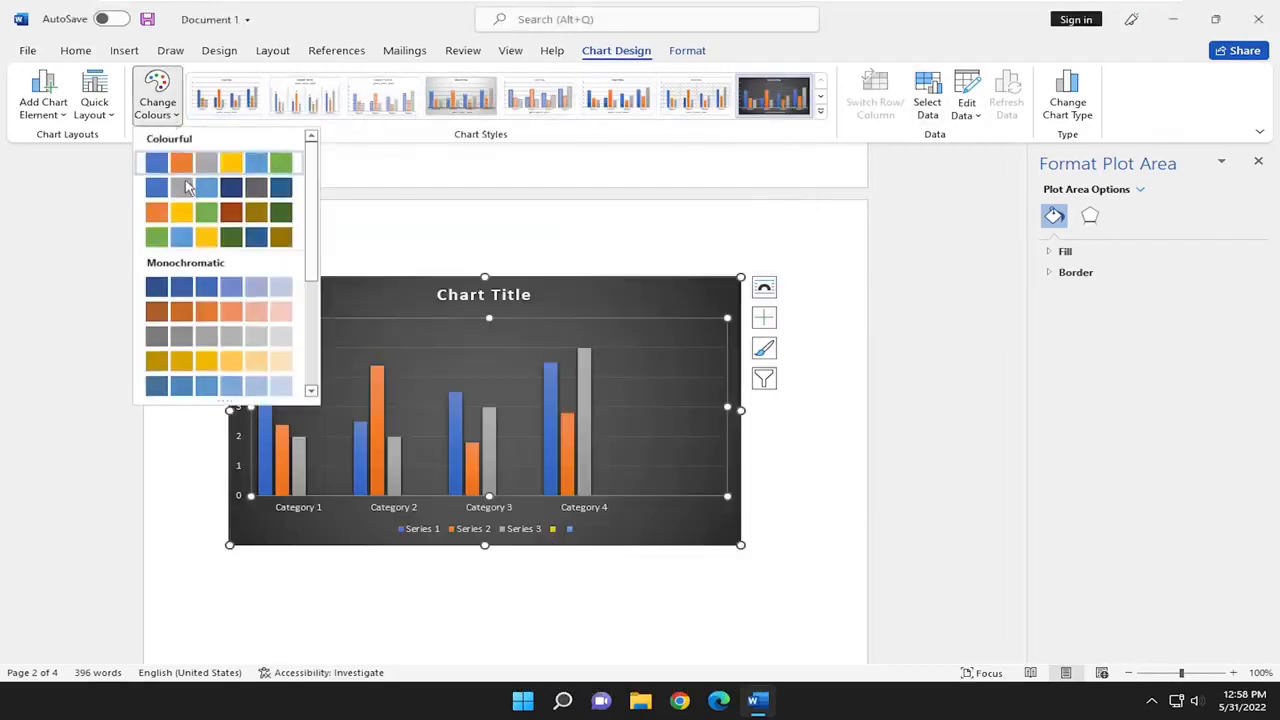